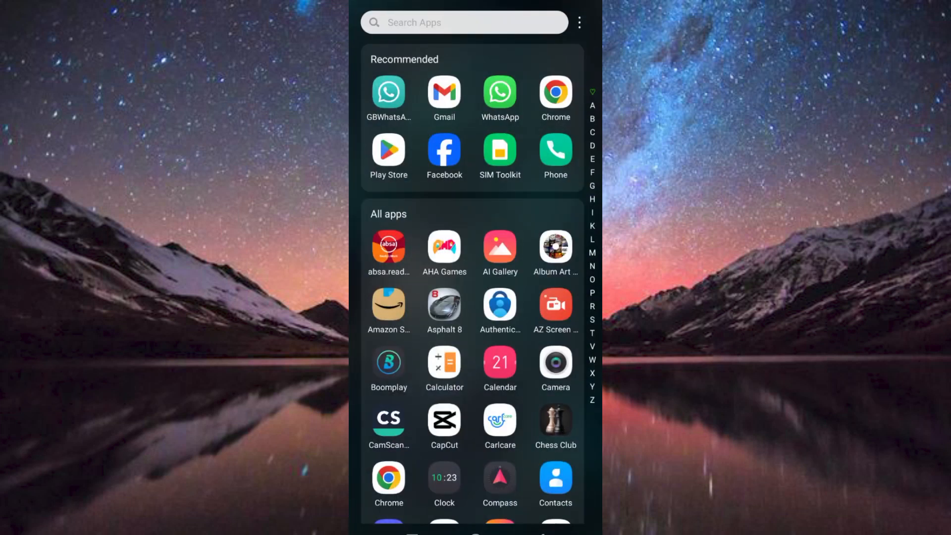
# - Search the Play Store for 'az screen recorder' and launch AZ Screen Recorder from its listing
pyautogui.scroll(-3)
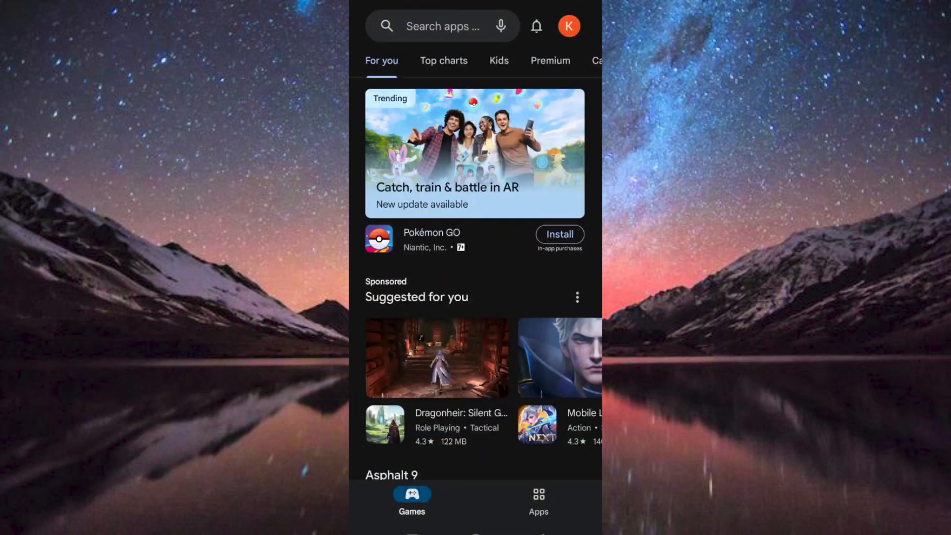
pyautogui.click(441, 25)
pyautogui.write('az screen recorder')
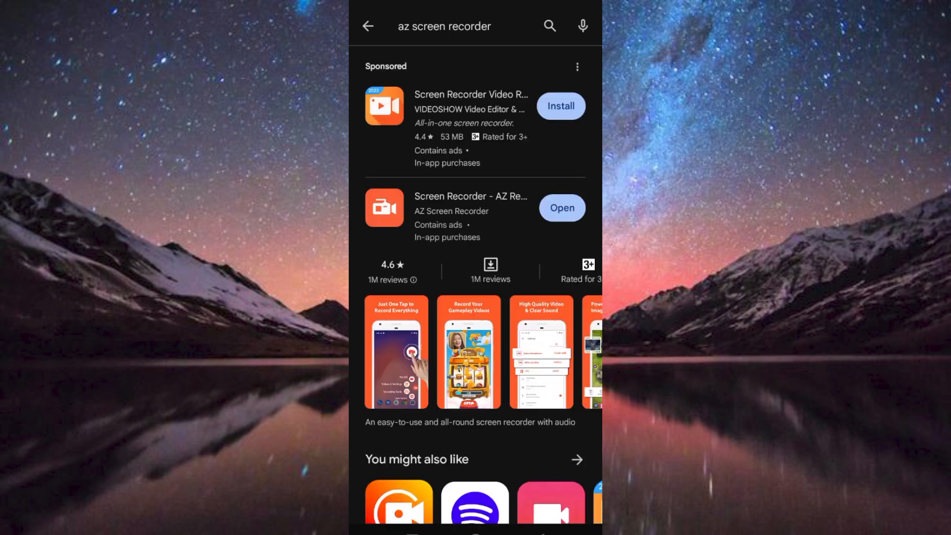
pyautogui.click(561, 208)
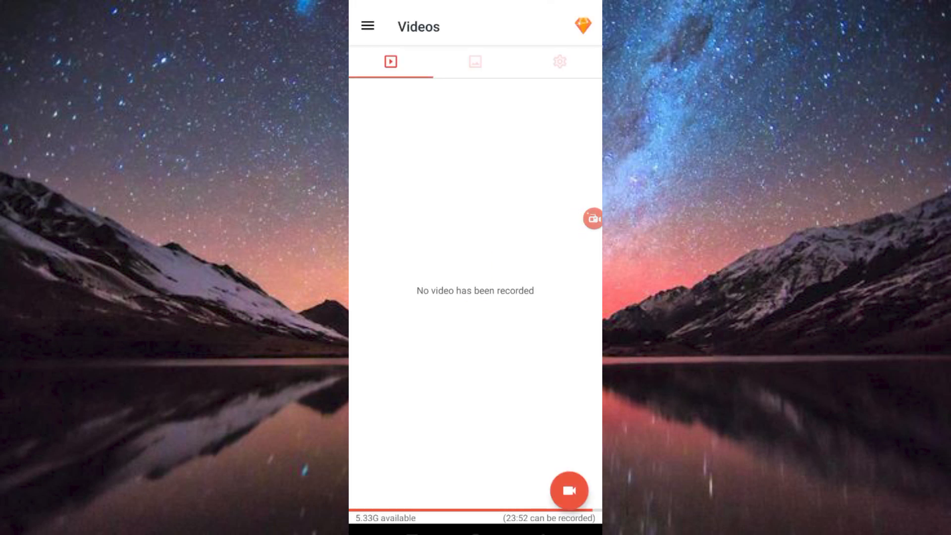
# - Switch to the gear tab to show settings like 60 FPS and microphone audio
pyautogui.click(559, 62)
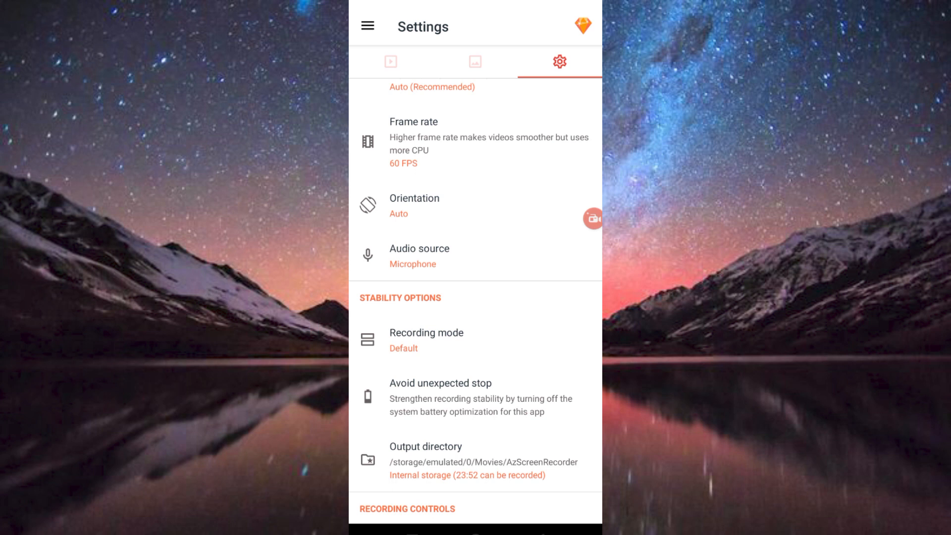
# - Change Audio source from microphone to Internal audio and dismiss the Internal Audio Warning
pyautogui.click(419, 255)
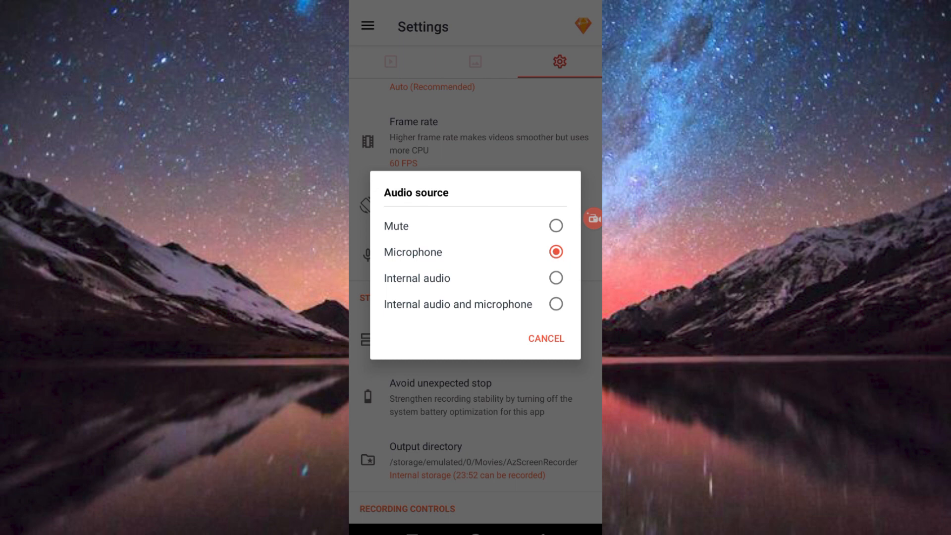
pyautogui.click(417, 278)
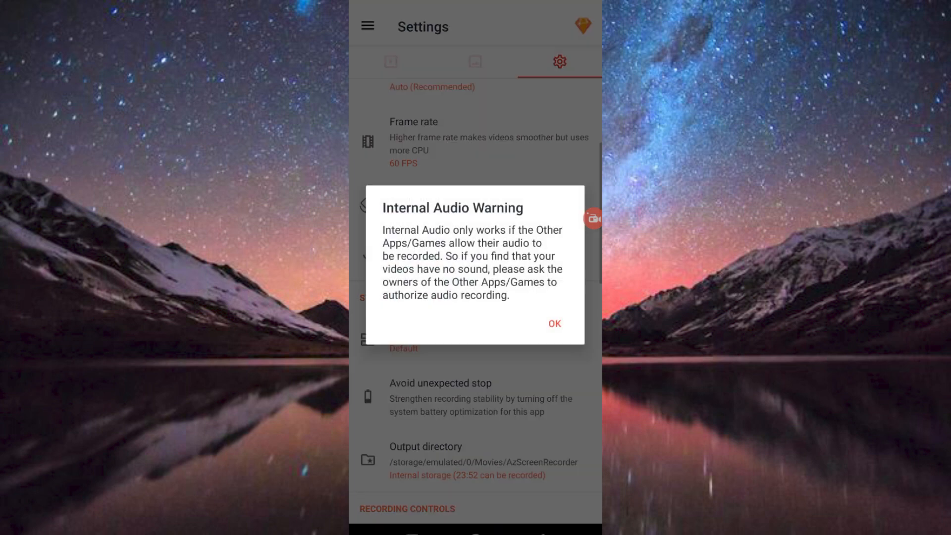
pyautogui.click(553, 323)
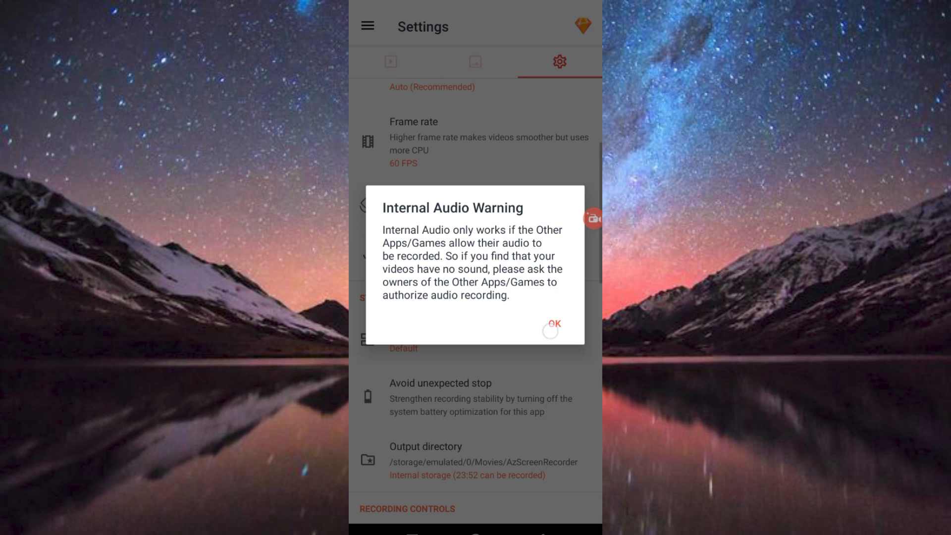
pyautogui.click(553, 323)
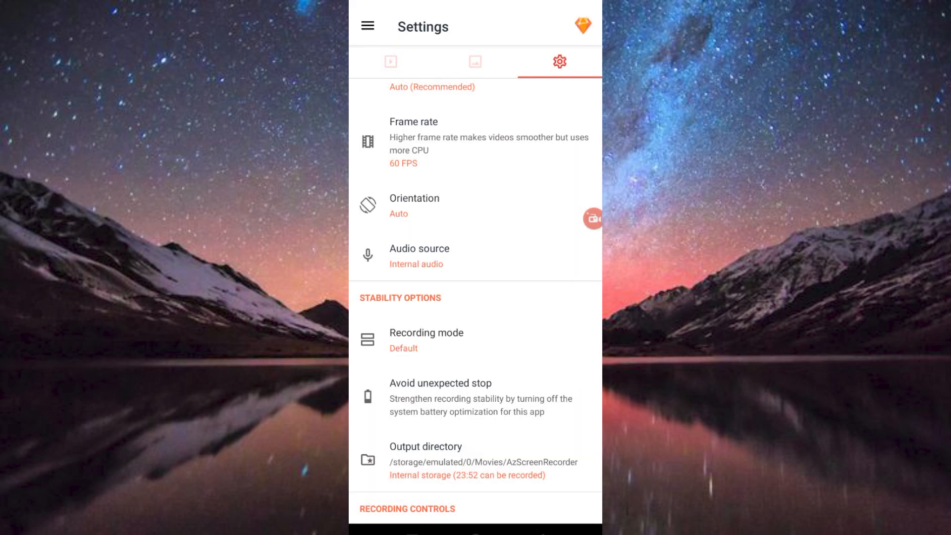